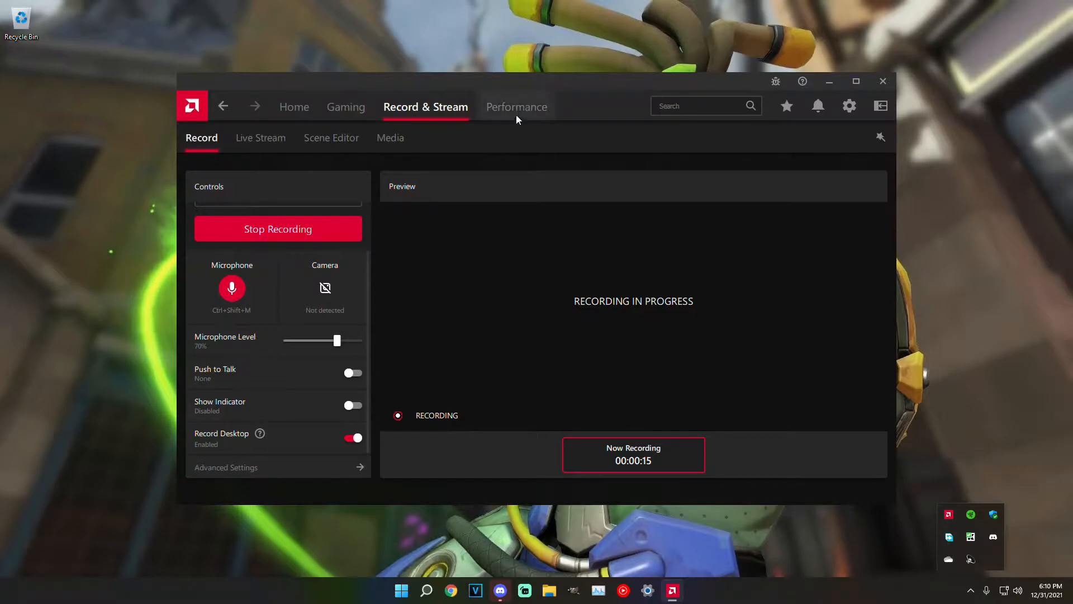
Step: Open AMD Radeon Software settings from the gear icon to the System page
left_click(849, 106)
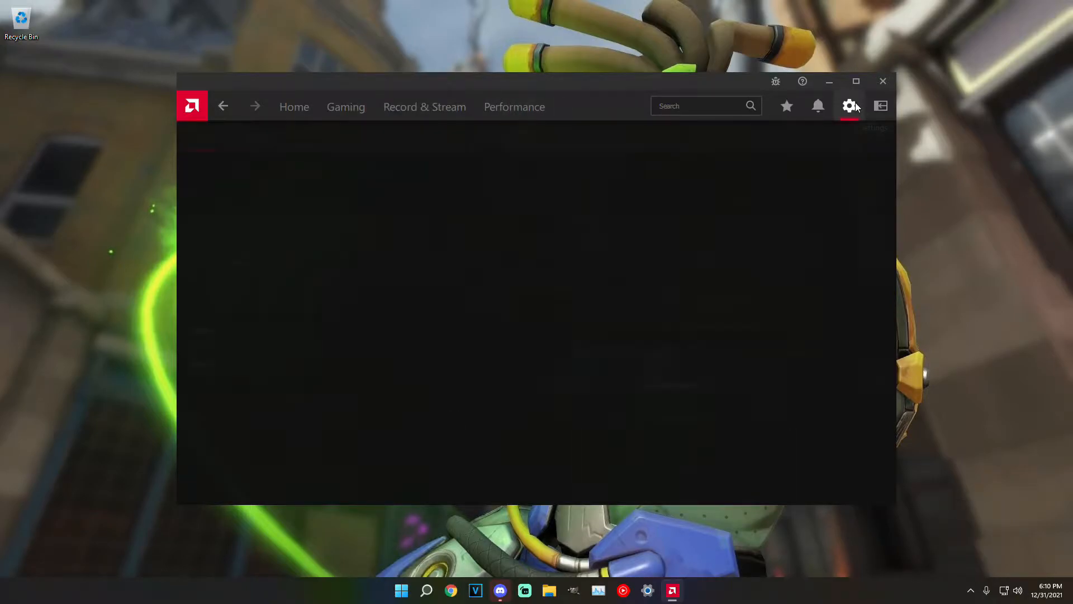
left_click(849, 107)
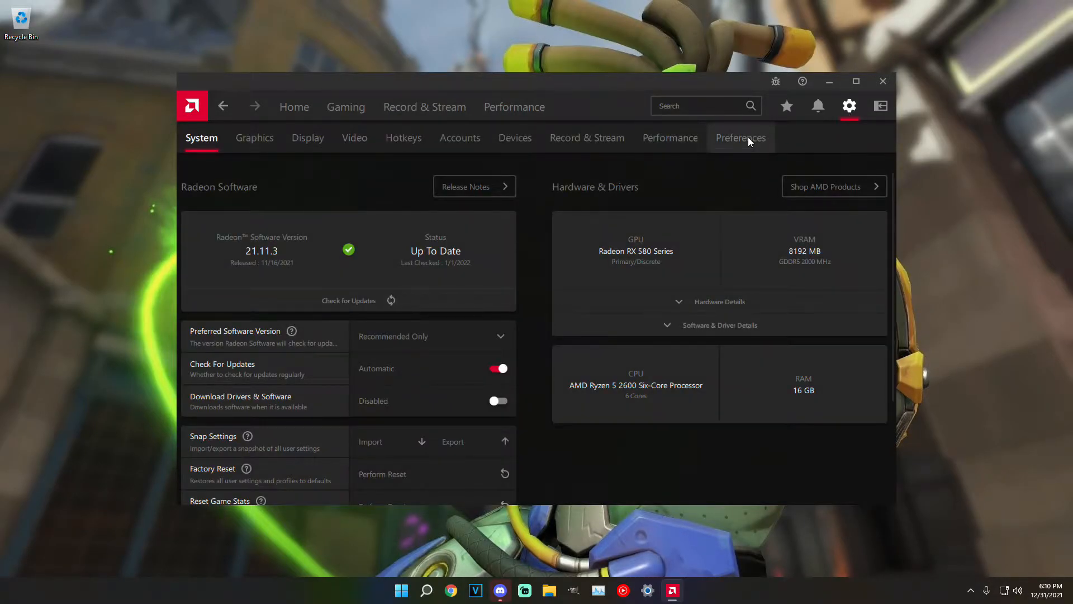
Step: Switch off In-Game Overlay under Preferences, then return to Record & Stream
left_click(741, 137)
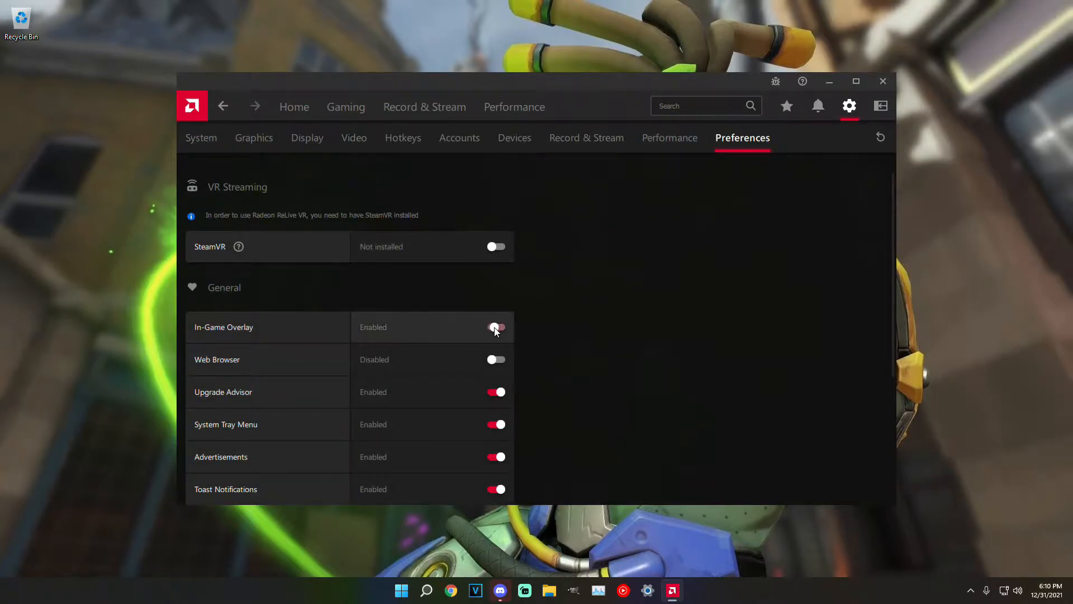
left_click(496, 327)
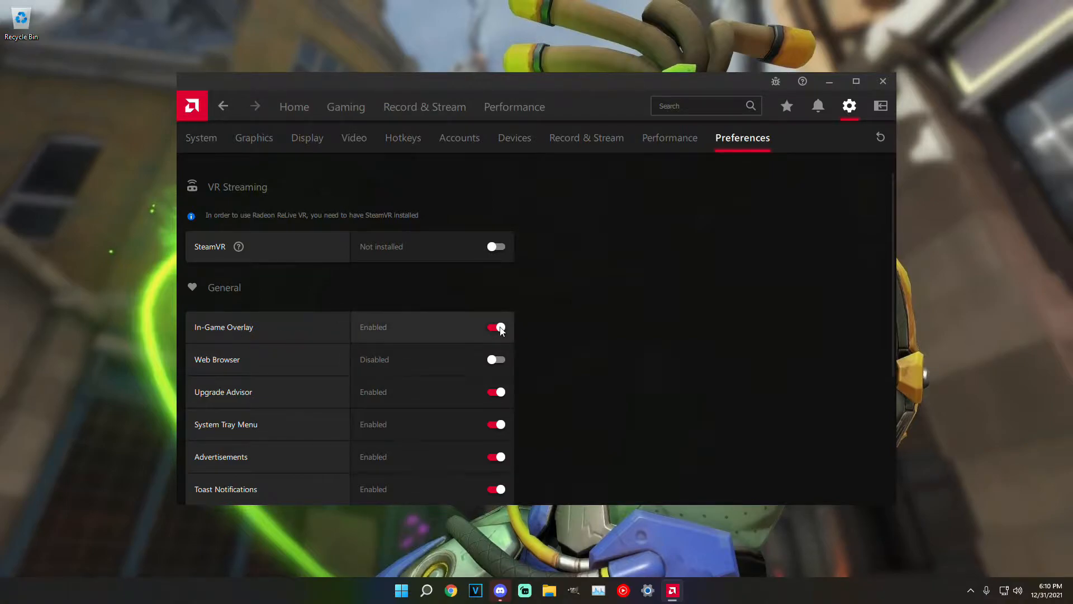
left_click(495, 326)
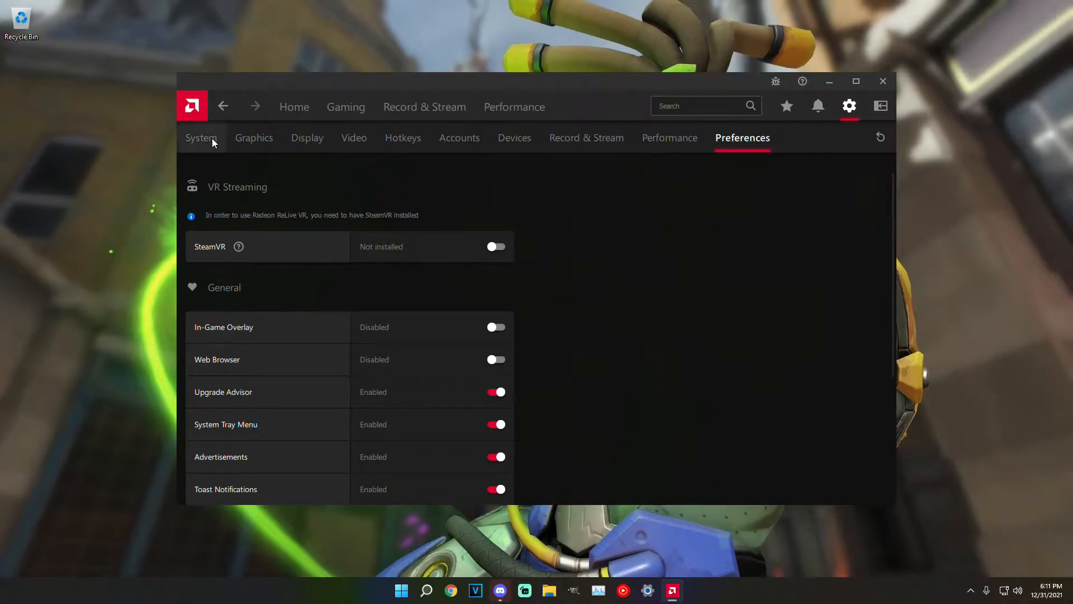
left_click(425, 107)
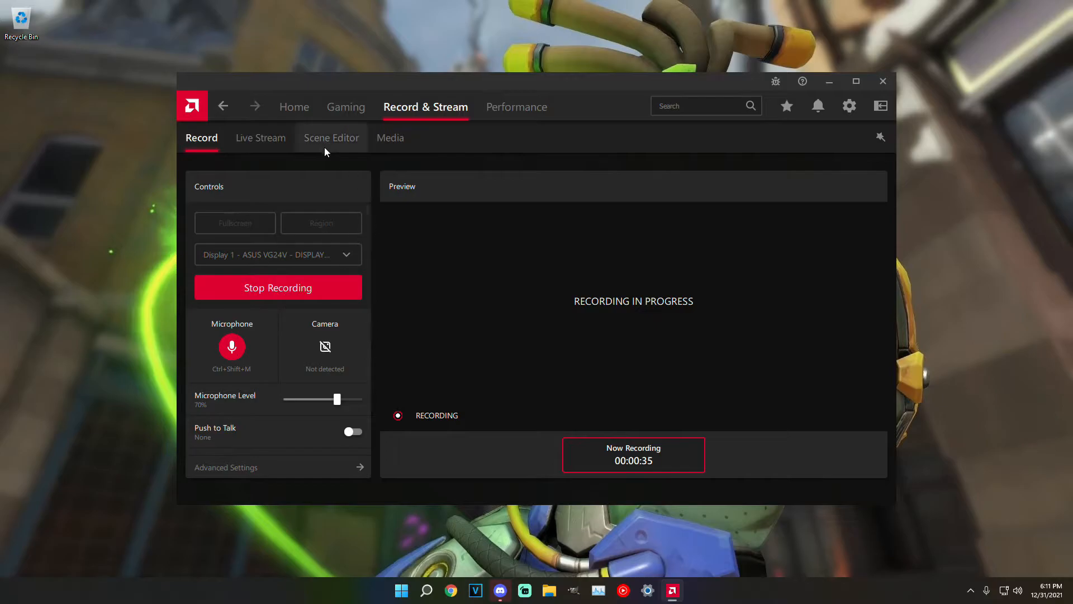
mouse_move(302, 131)
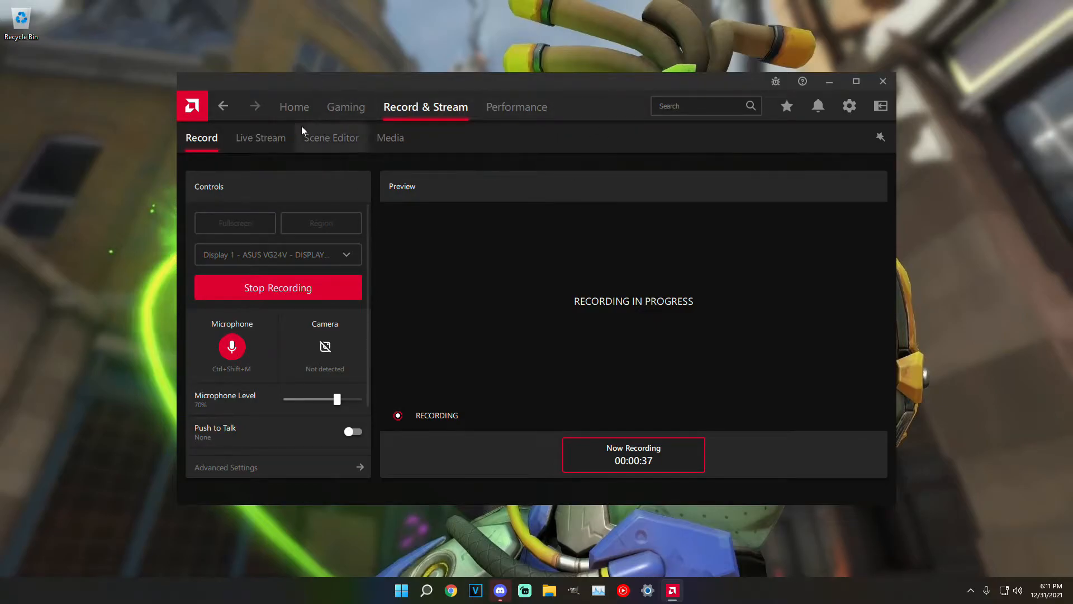
Step: Search 'ea app' from the Start menu to show Bing web results
left_click(412, 591)
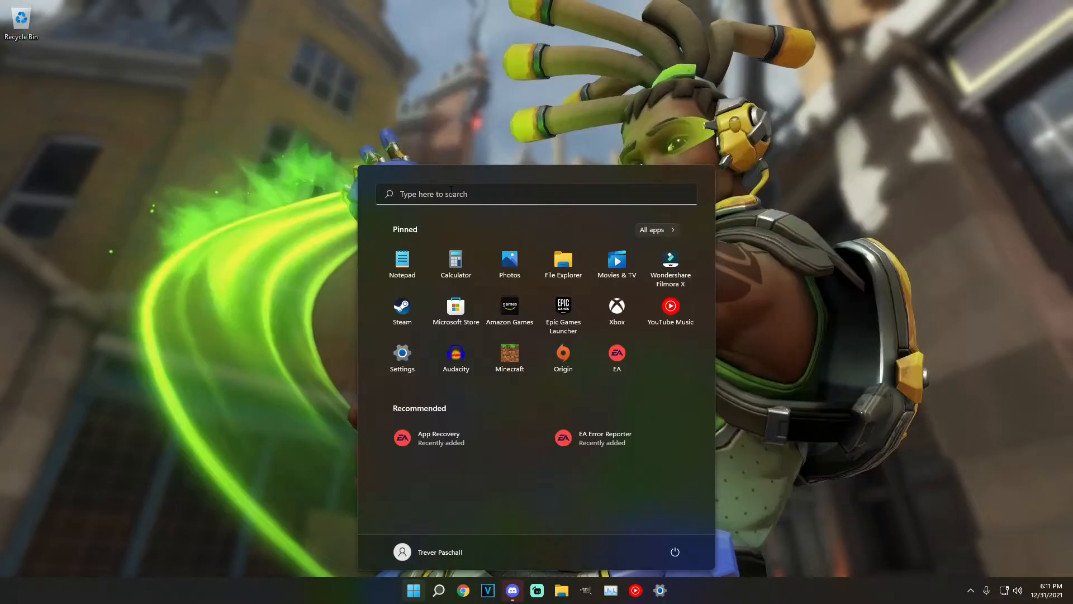
type("ea")
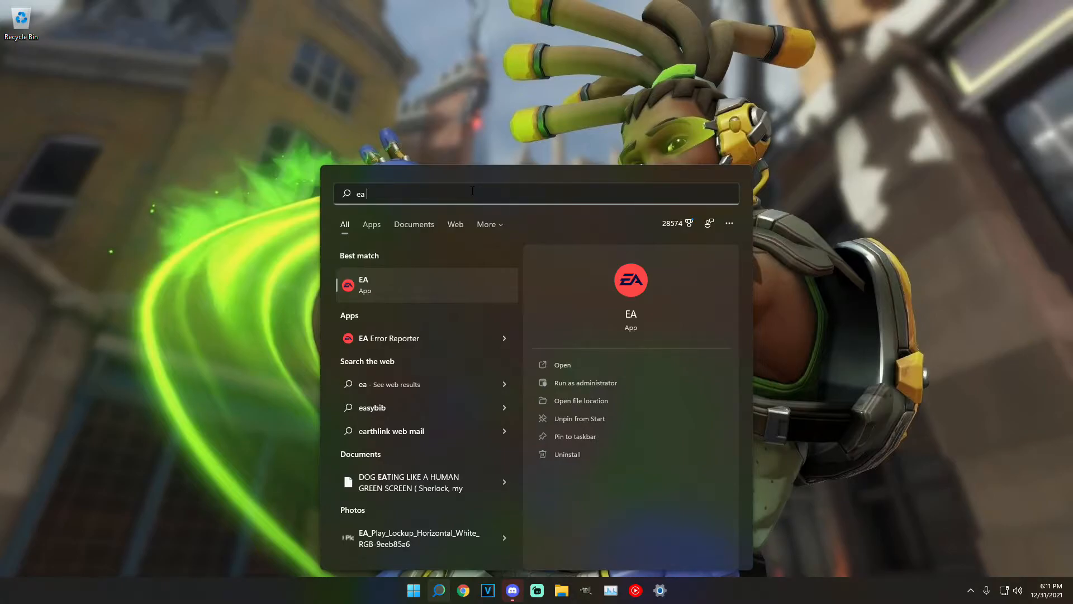
type("app")
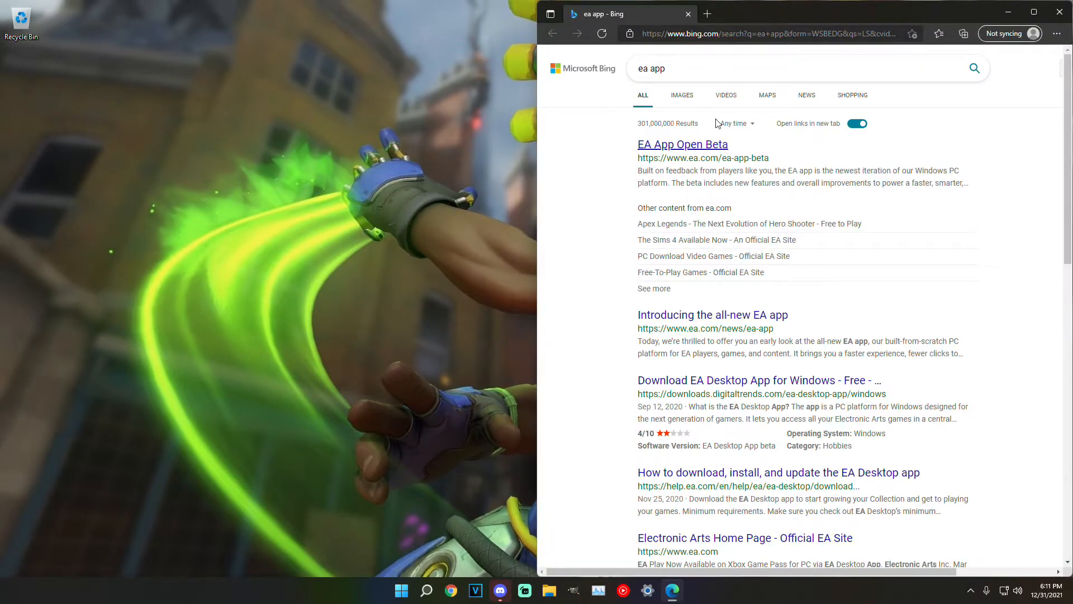
Step: View the EA App Open Beta page on ea.com, then close the browser
left_click(681, 144)
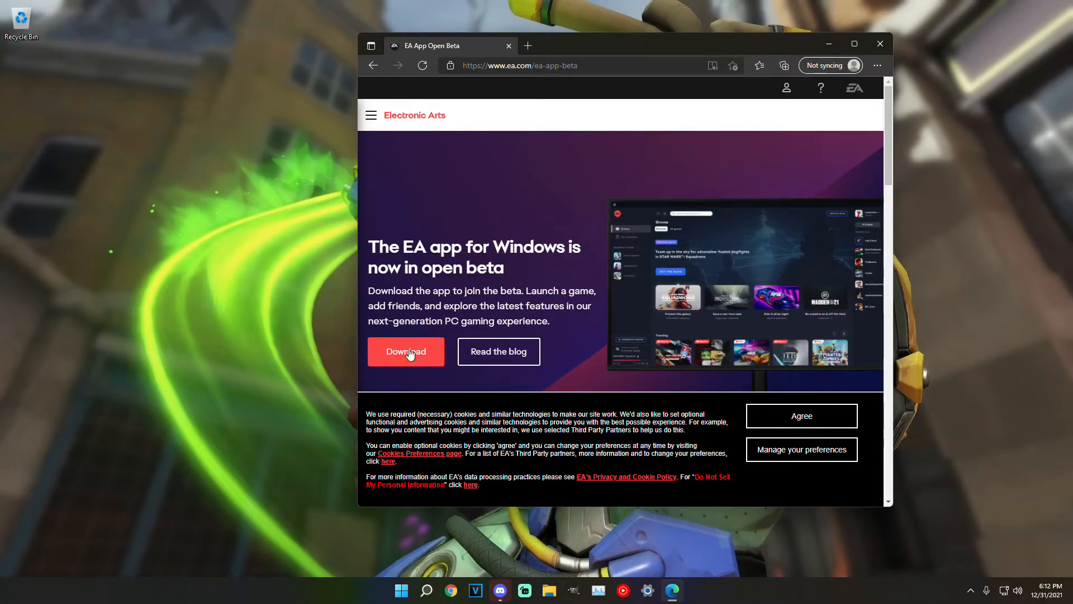
mouse_move(884, 31)
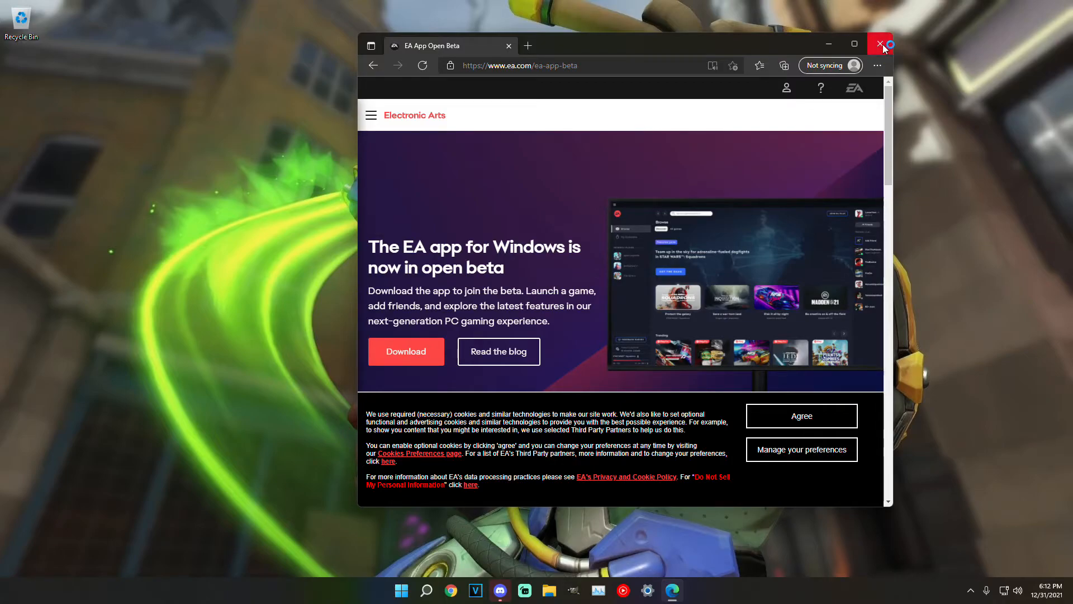
left_click(881, 43)
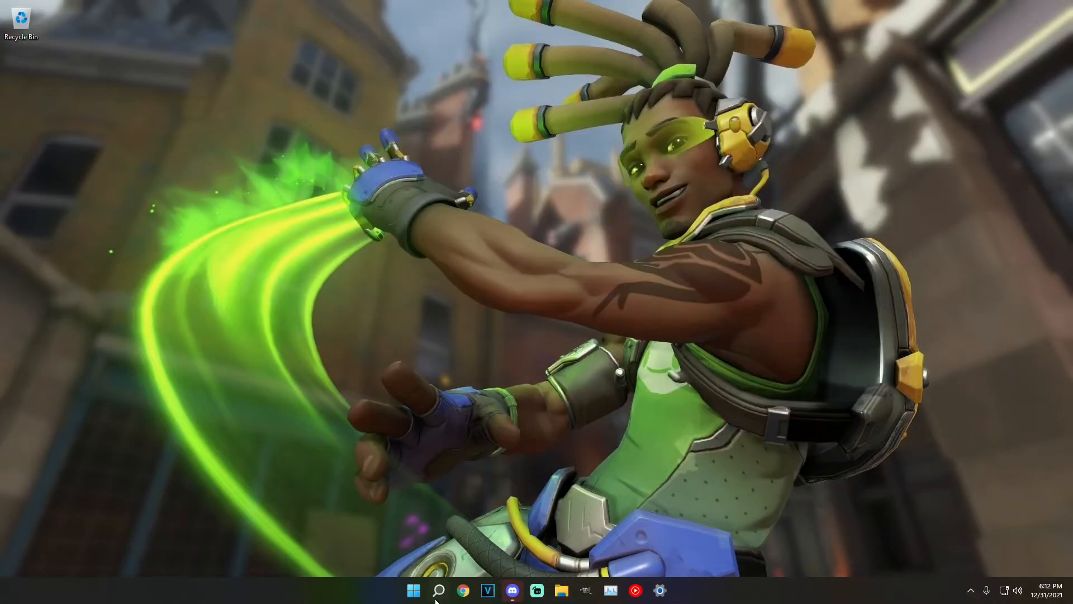
mouse_move(608, 362)
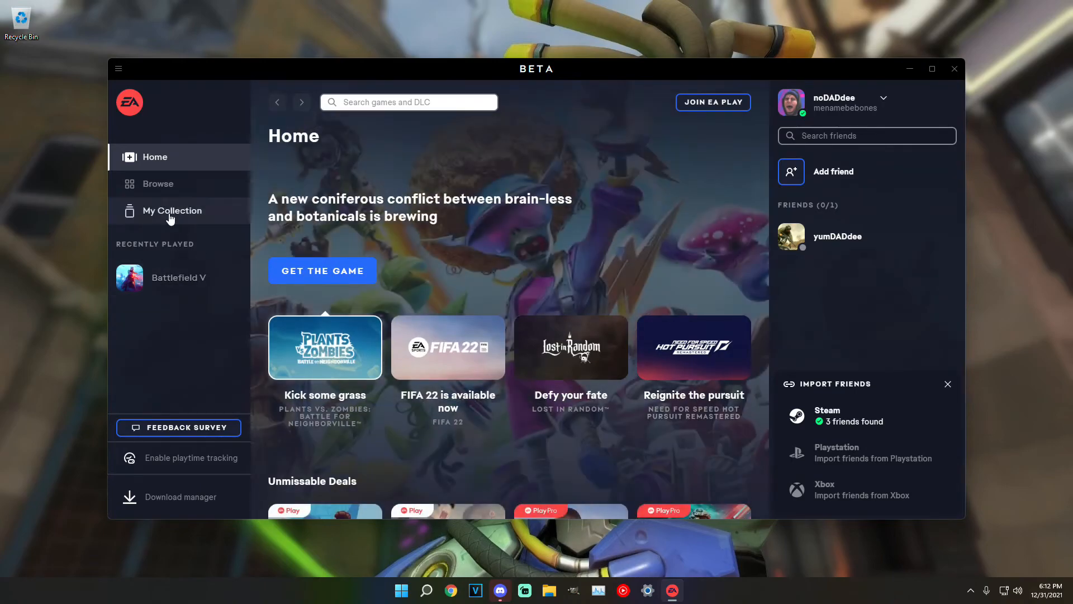
Step: Show My Collection in the EA app, listing Battlefield V and two other installed games
left_click(172, 210)
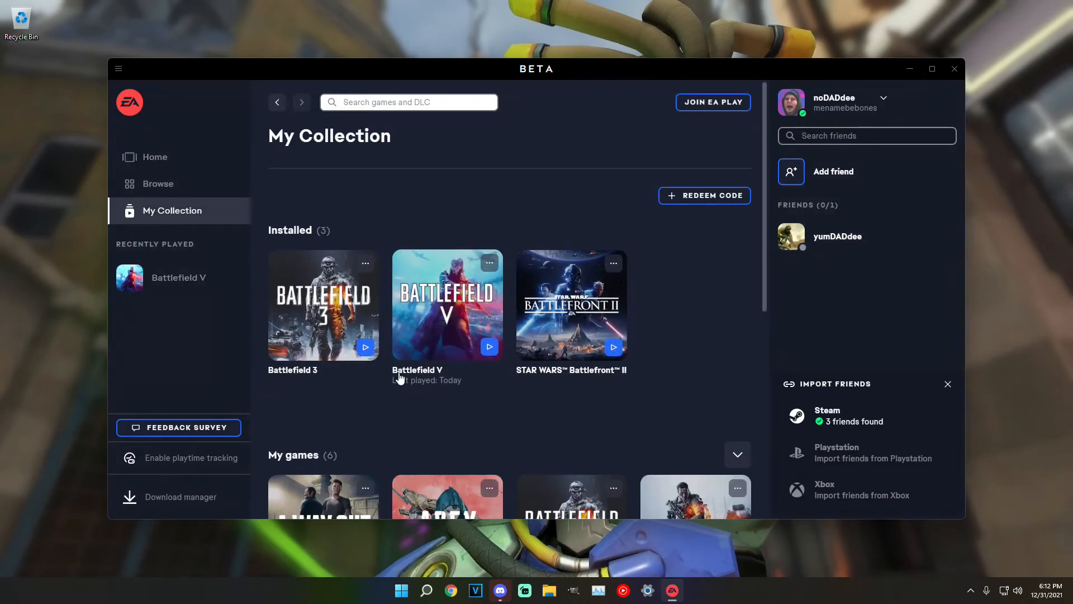